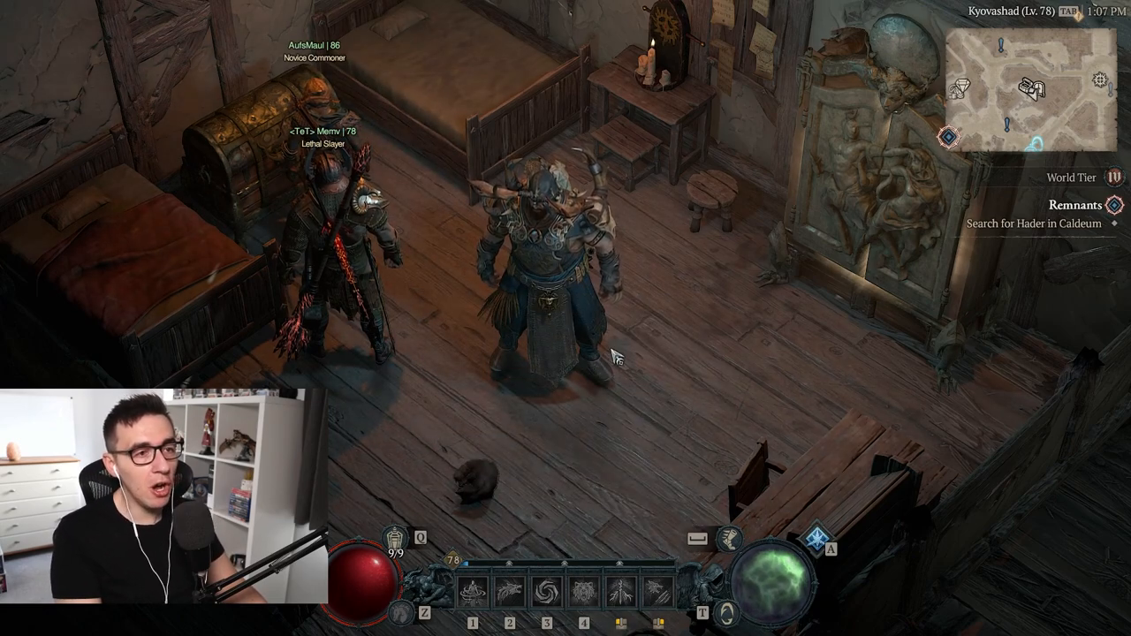
Step: Toggle the character screen while fighting through Shadowed Plunge to the Hall of Sacrifices
{"action": "key", "text": "c"}
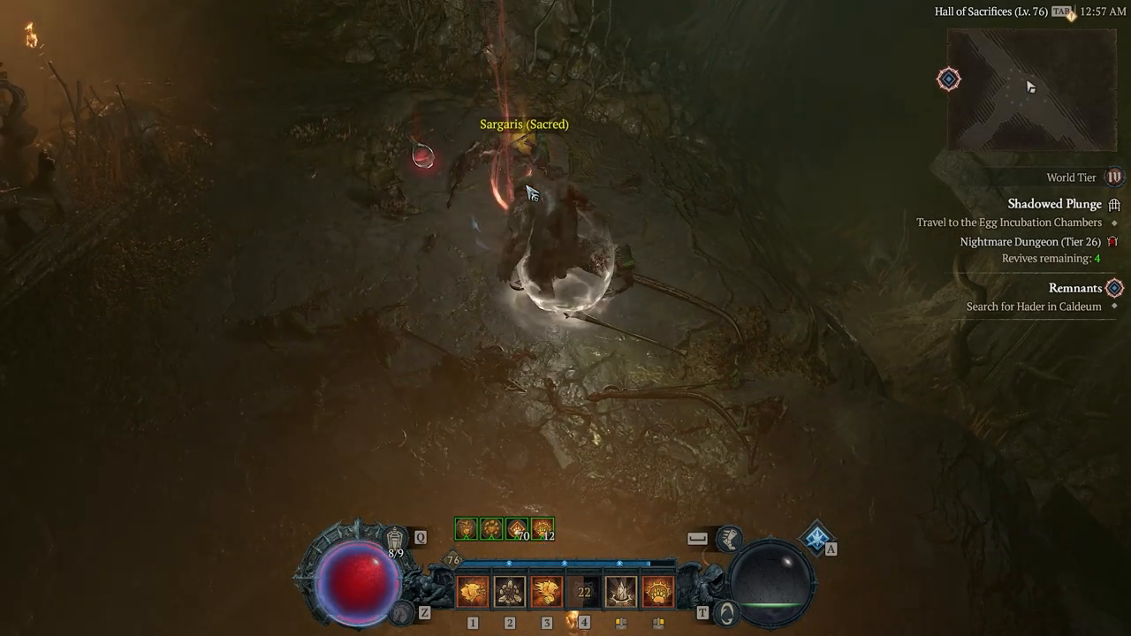
{"action": "key", "text": "c"}
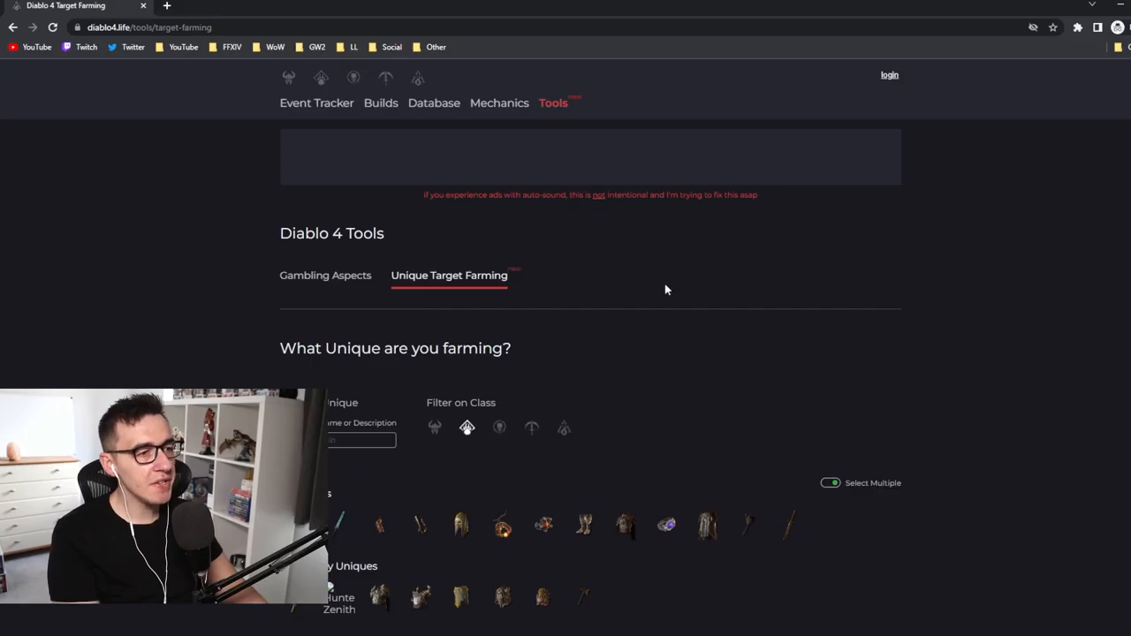
Step: Scroll to Tempest Roar's dungeon table listing Serpent's Lair and Shadowed Plunge
{"action": "scroll", "scroll_direction": "down", "scroll_amount": 3}
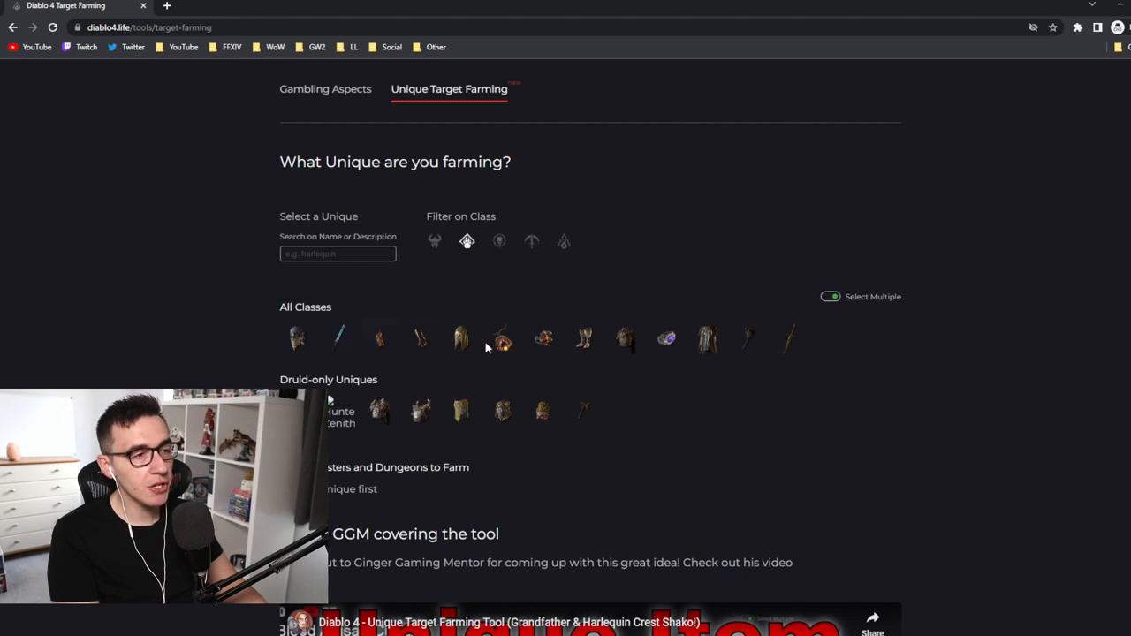
{"action": "mouse_move", "coordinate": [466, 242]}
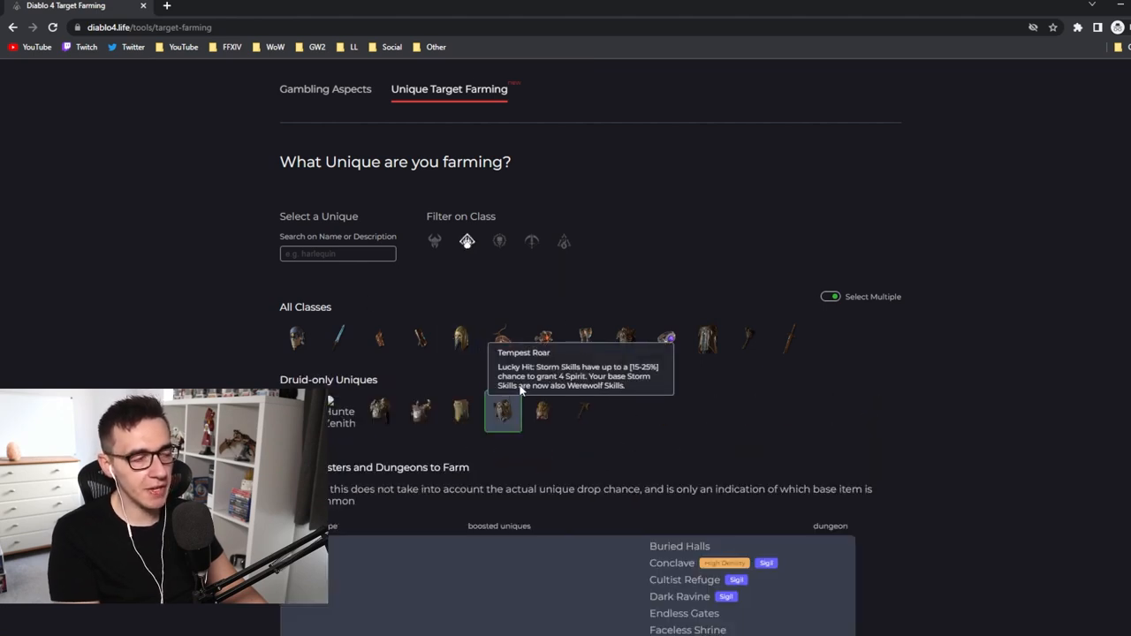
{"action": "scroll", "scroll_direction": "down", "scroll_amount": 3}
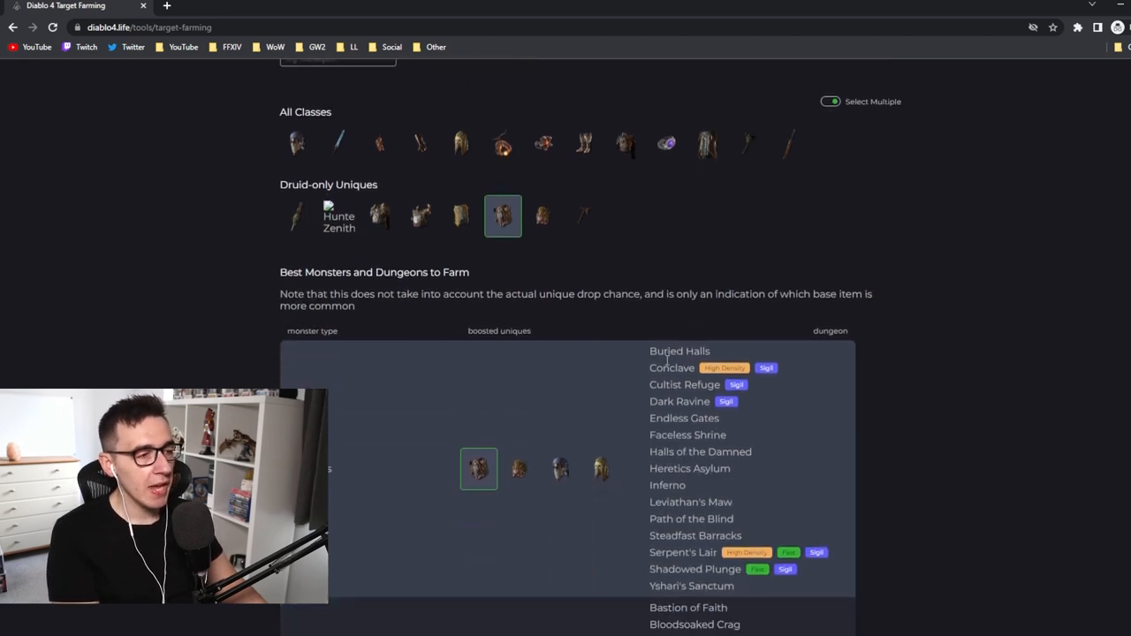
{"action": "scroll", "scroll_direction": "down", "scroll_amount": 3}
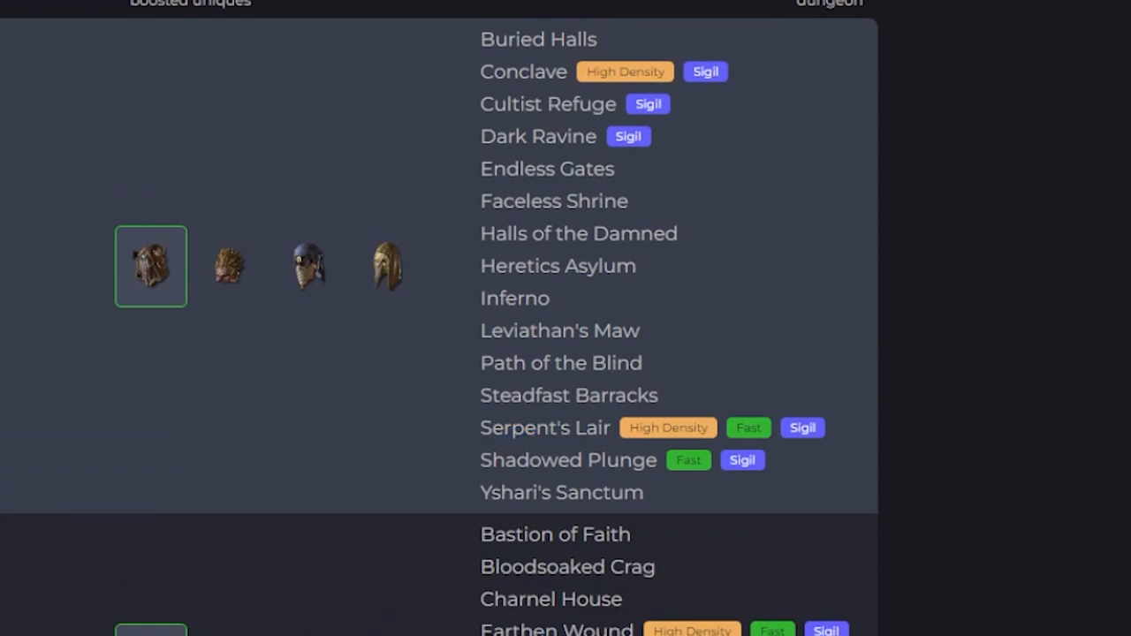
{"action": "mouse_move", "coordinate": [688, 117]}
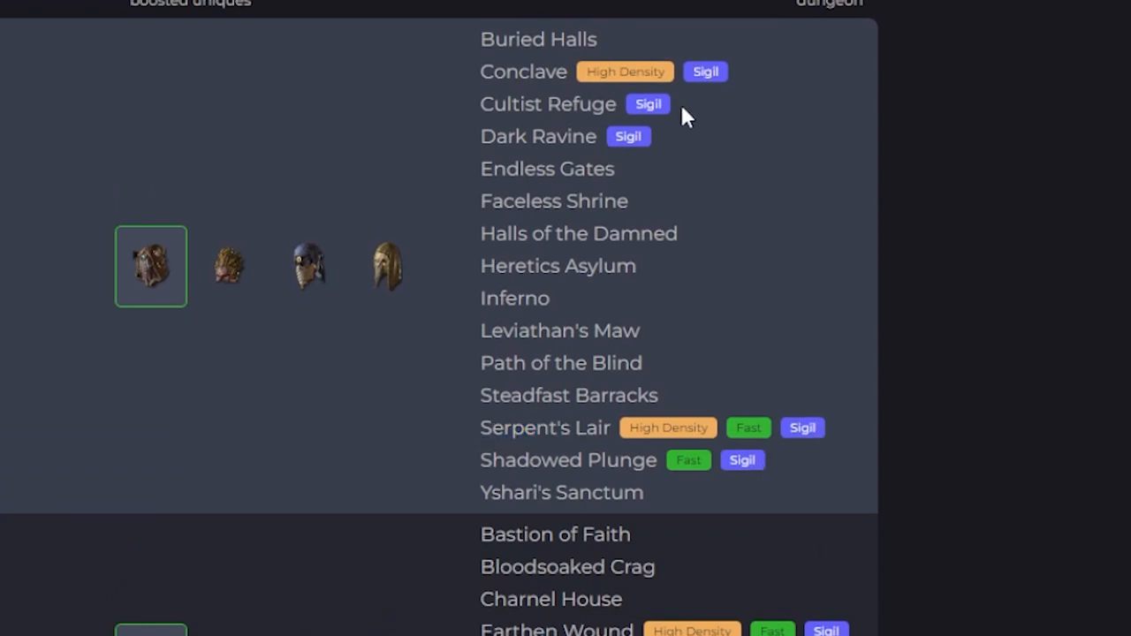
{"action": "mouse_move", "coordinate": [625, 72]}
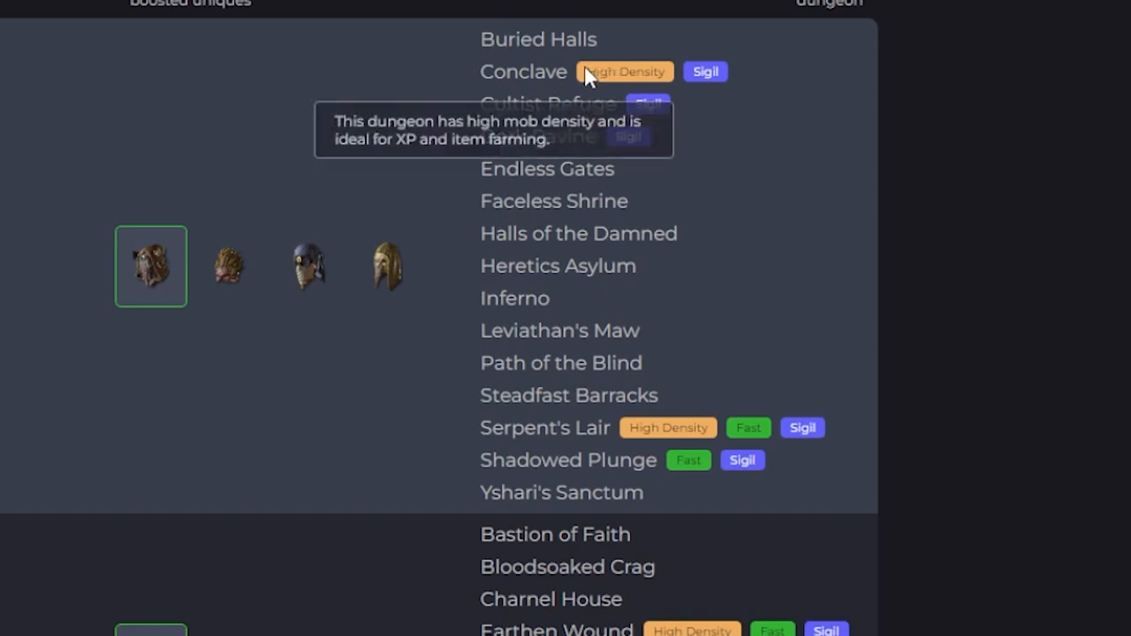
{"action": "mouse_move", "coordinate": [699, 480]}
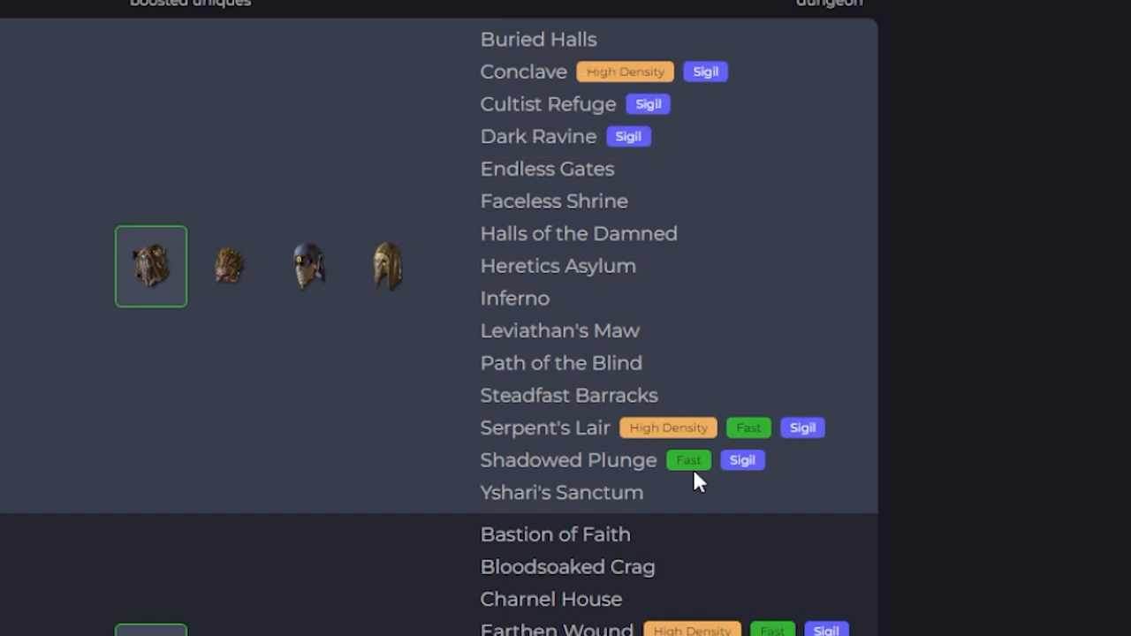
{"action": "mouse_move", "coordinate": [741, 460]}
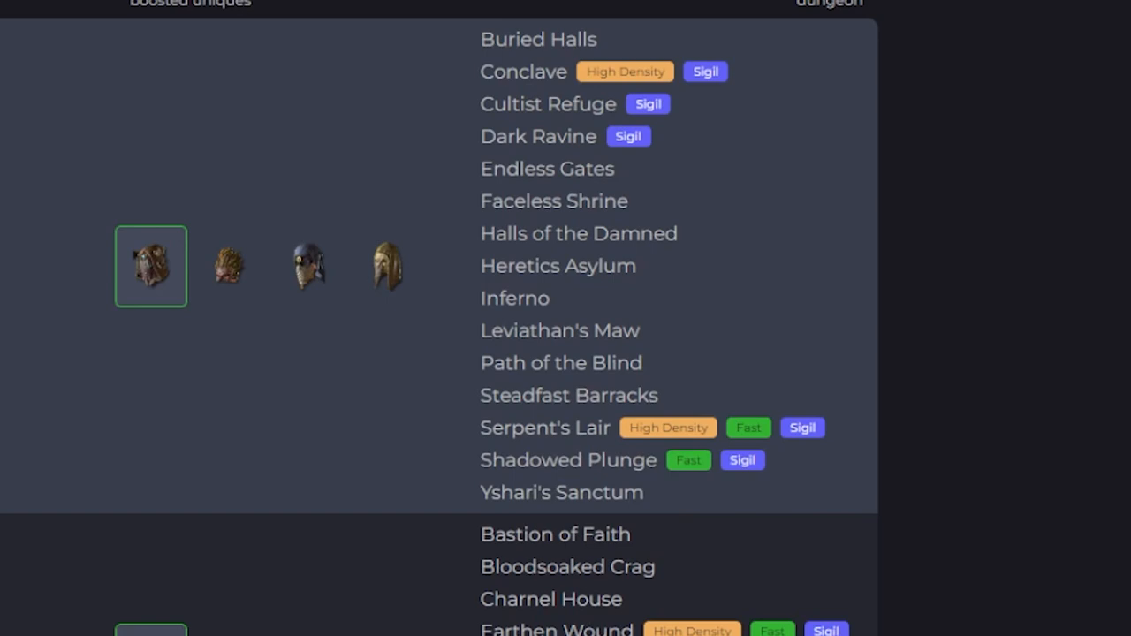
{"action": "mouse_move", "coordinate": [558, 482]}
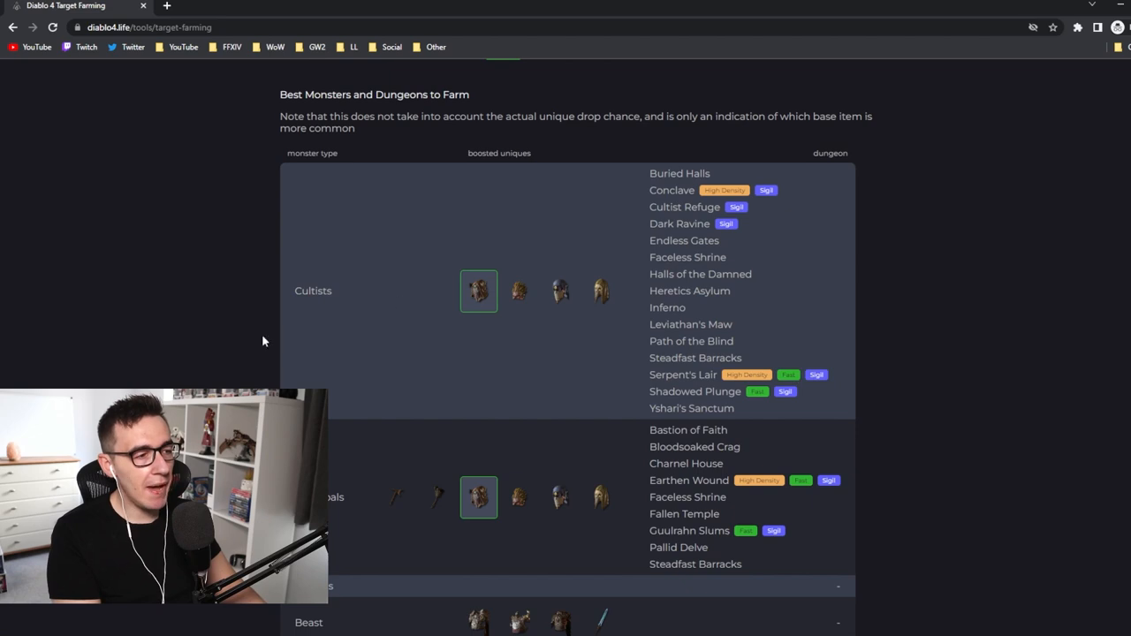
{"action": "mouse_move", "coordinate": [786, 336]}
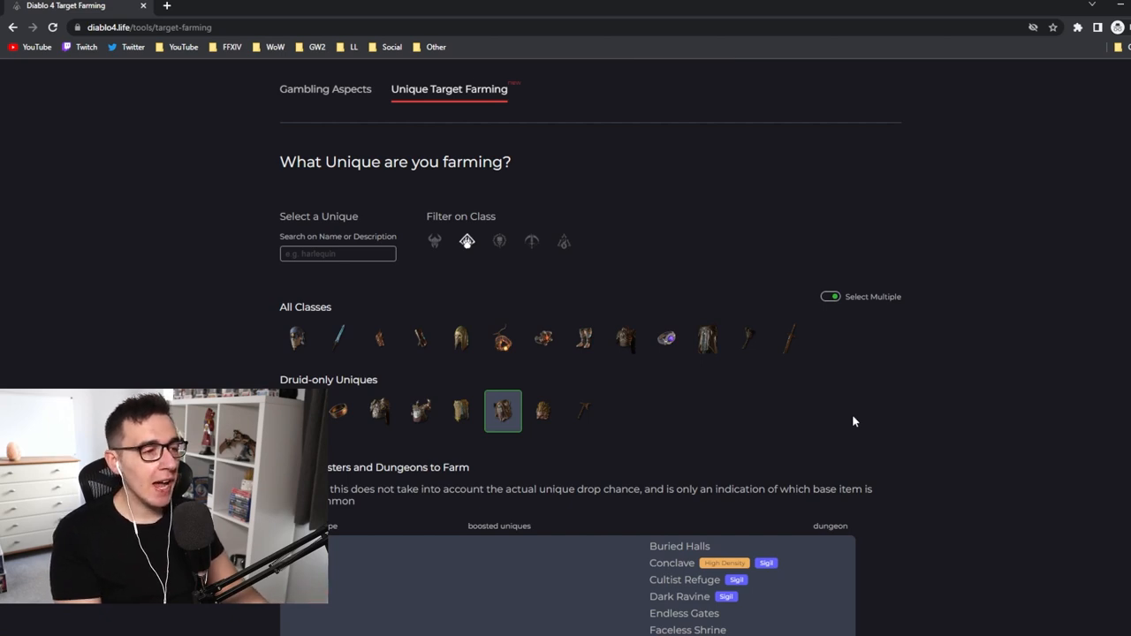
{"action": "mouse_move", "coordinate": [503, 411]}
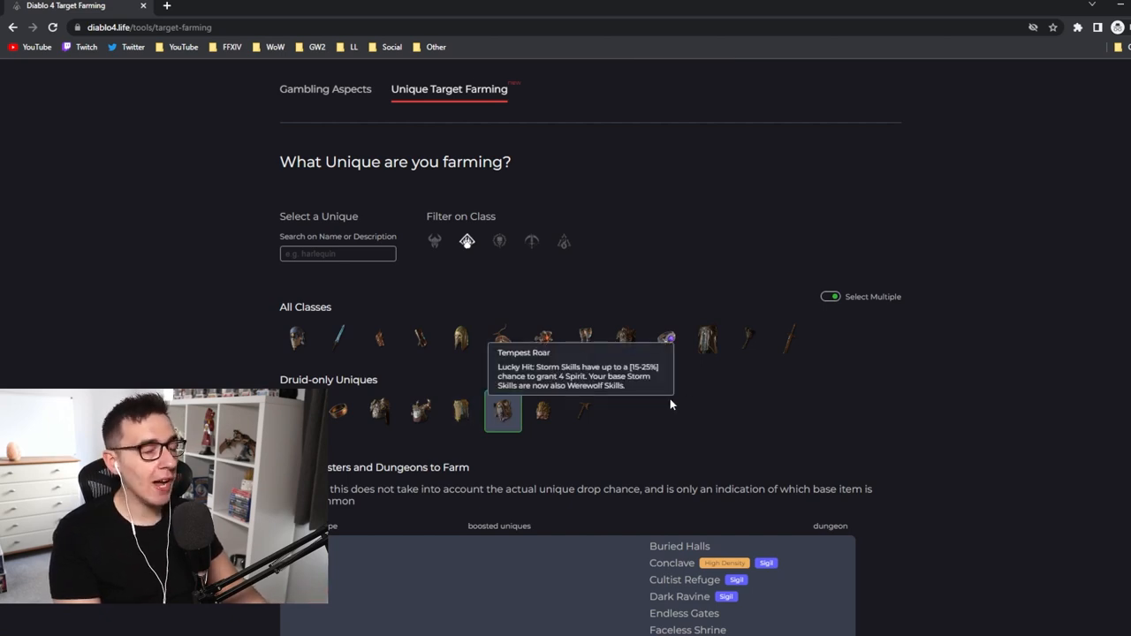
{"action": "scroll", "scroll_direction": "down", "scroll_amount": 3}
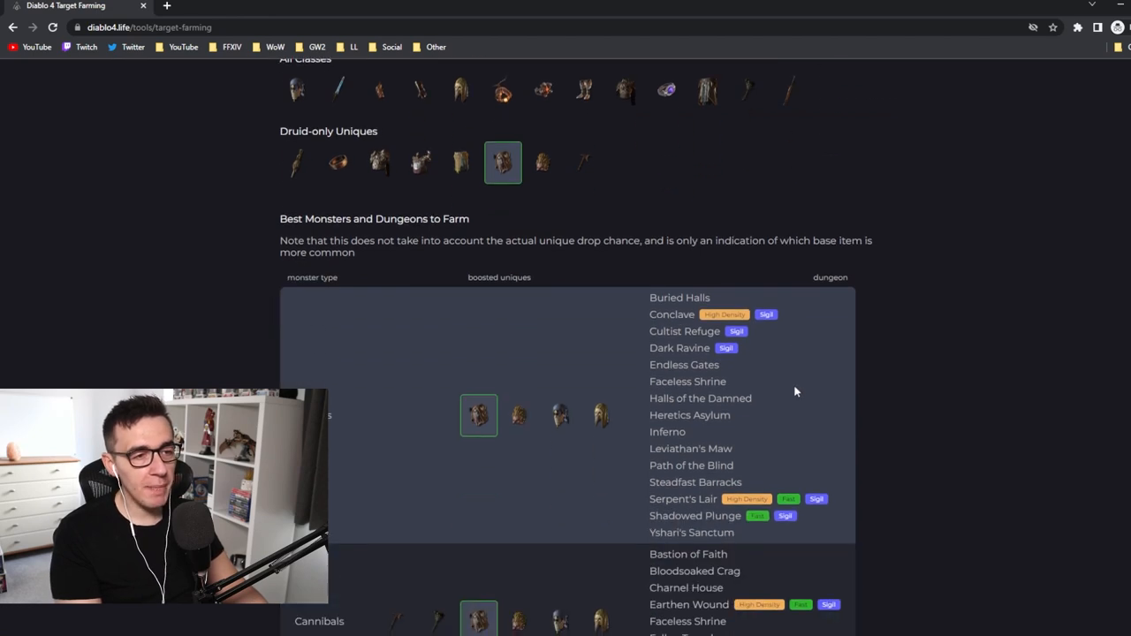
{"action": "mouse_move", "coordinate": [676, 316]}
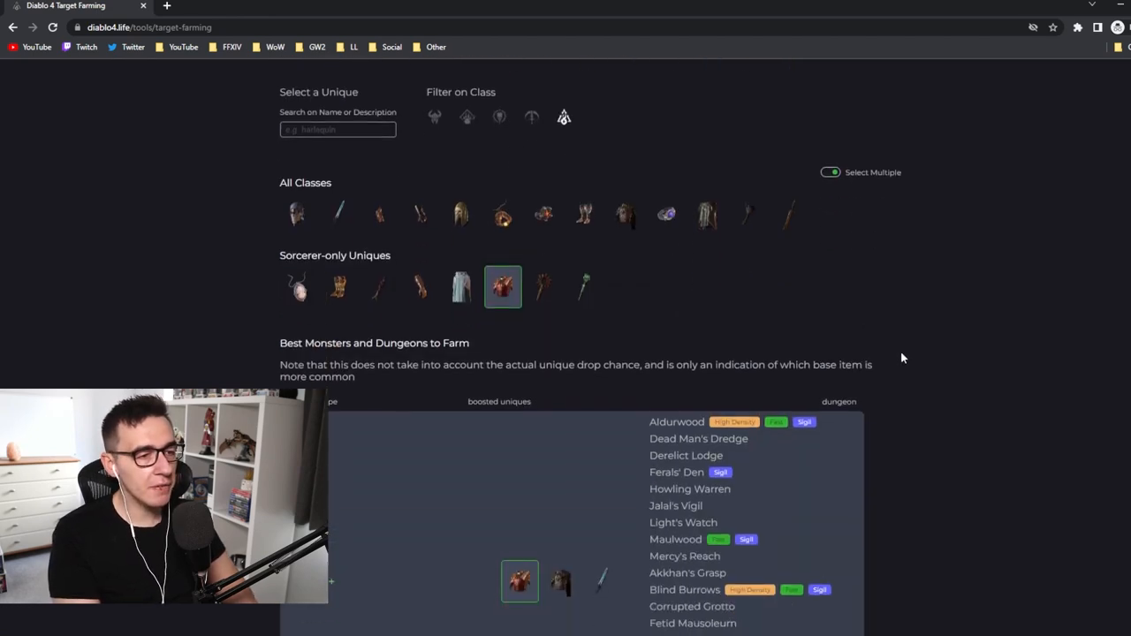
Step: Scroll the Sorcerer unique's farming table down to Beast dungeons Aldurwood and Maulwood
{"action": "scroll", "scroll_direction": "down", "scroll_amount": 3}
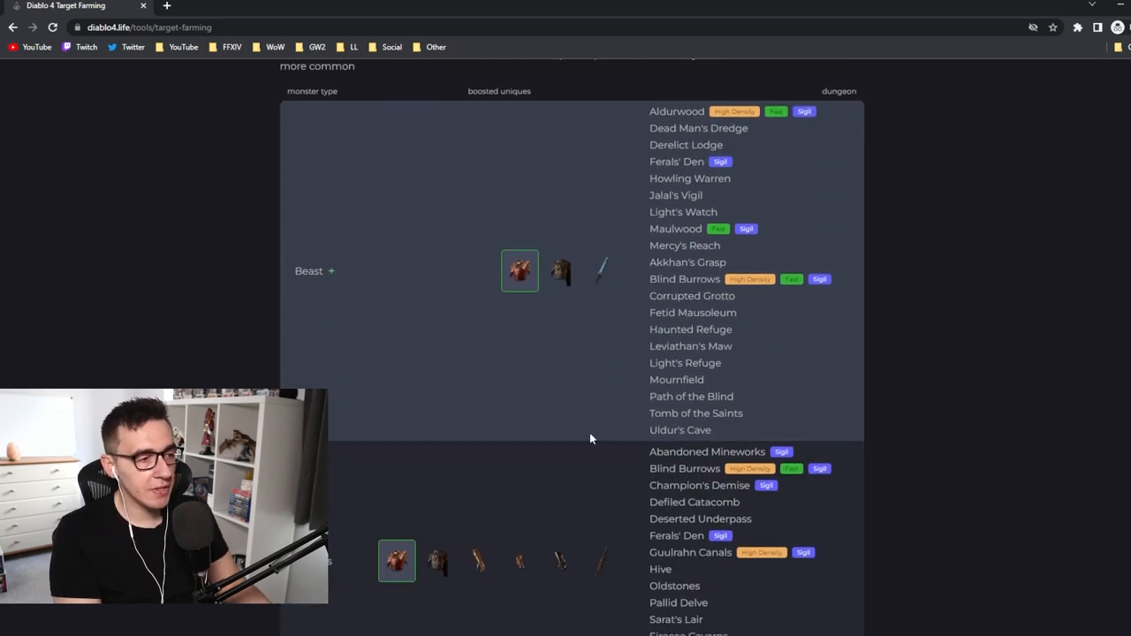
{"action": "mouse_move", "coordinate": [616, 406]}
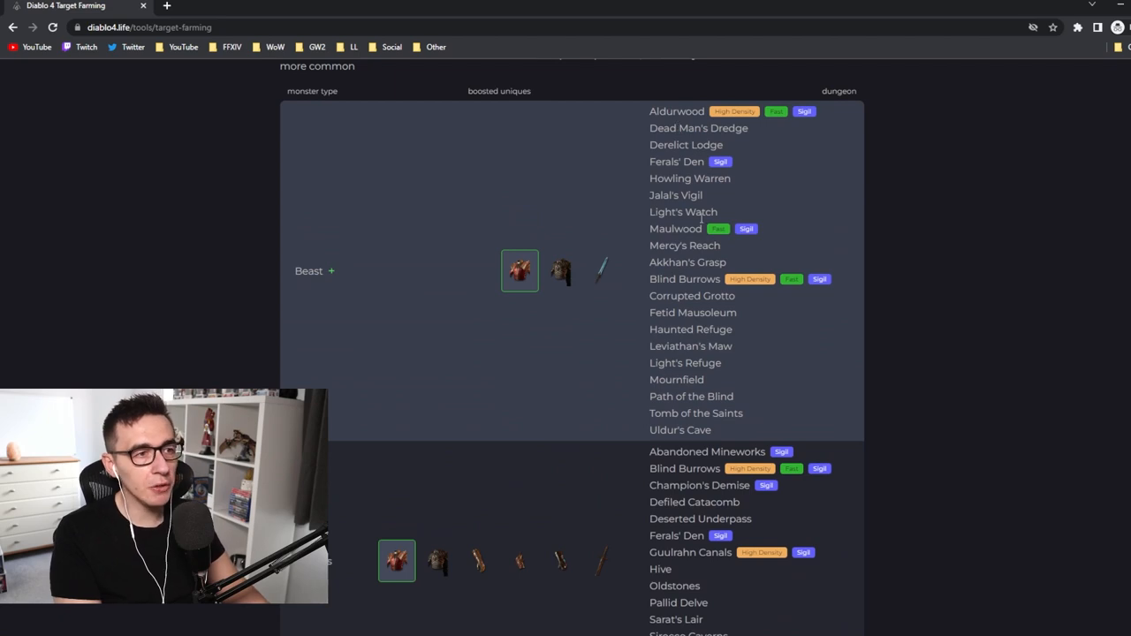
{"action": "scroll", "scroll_direction": "down", "scroll_amount": 3}
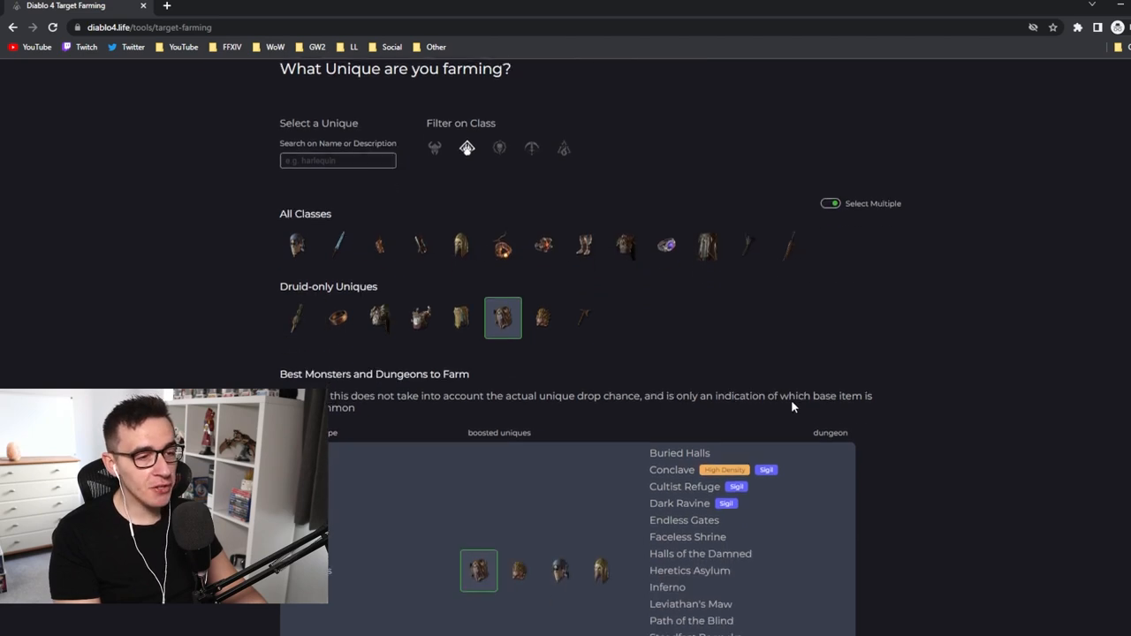
{"action": "scroll", "scroll_direction": "down", "scroll_amount": 3}
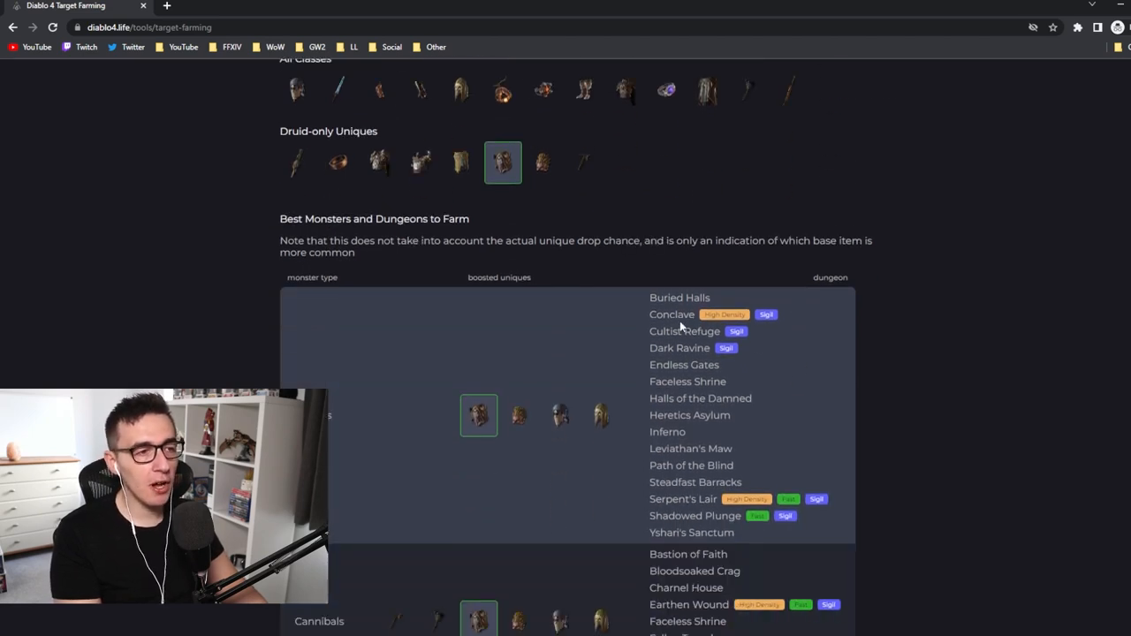
{"action": "scroll", "scroll_direction": "down", "scroll_amount": 3}
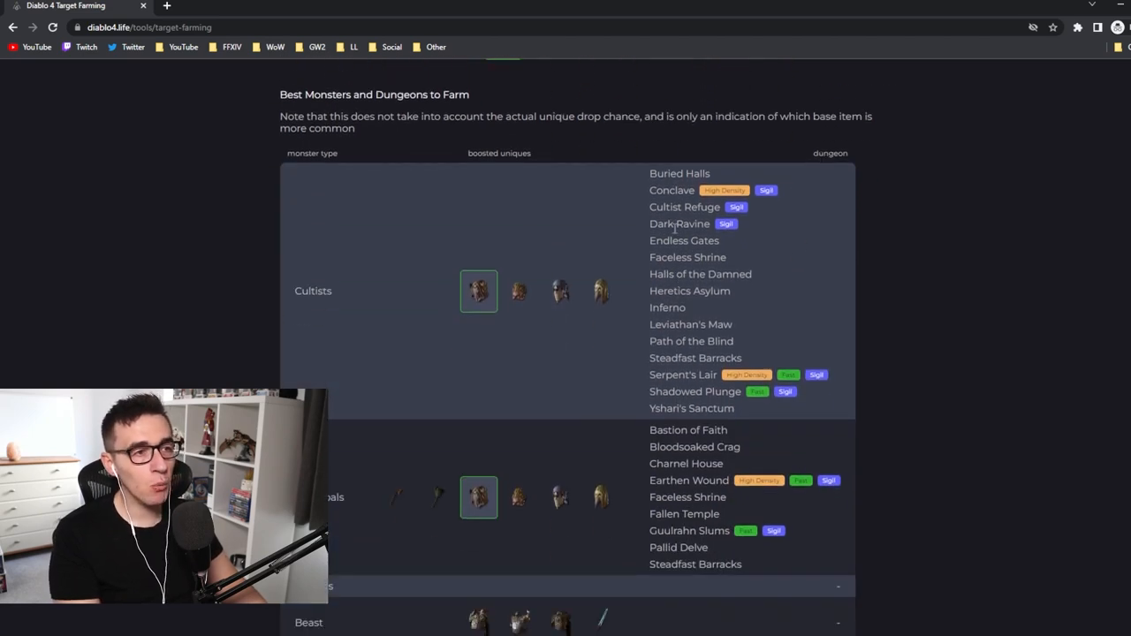
{"action": "mouse_move", "coordinate": [702, 375]}
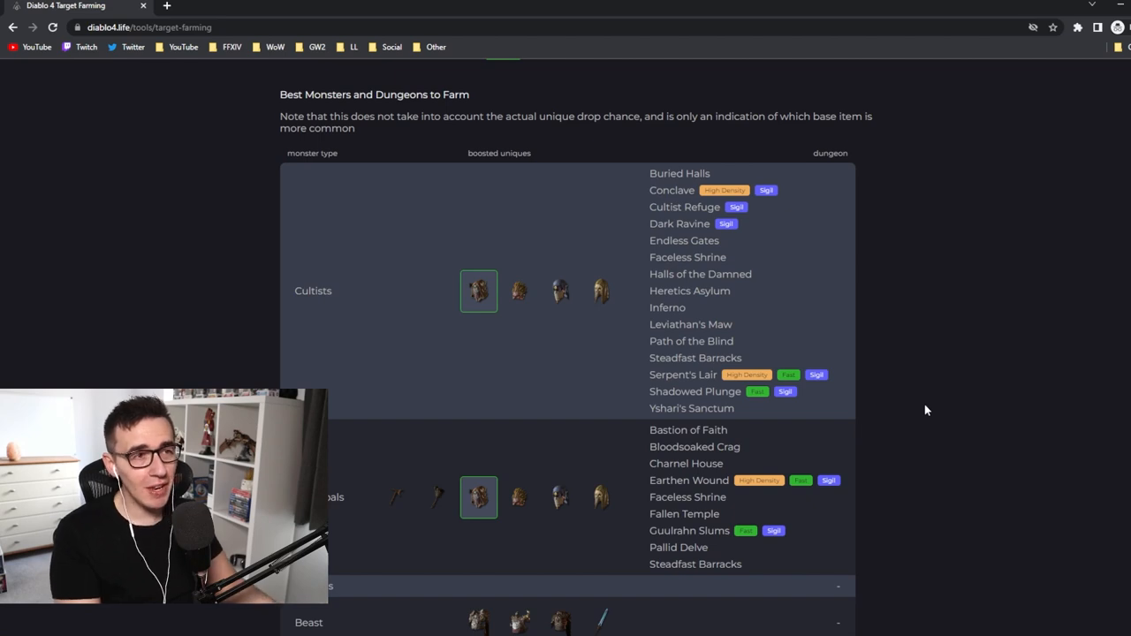
{"action": "mouse_move", "coordinate": [479, 291]}
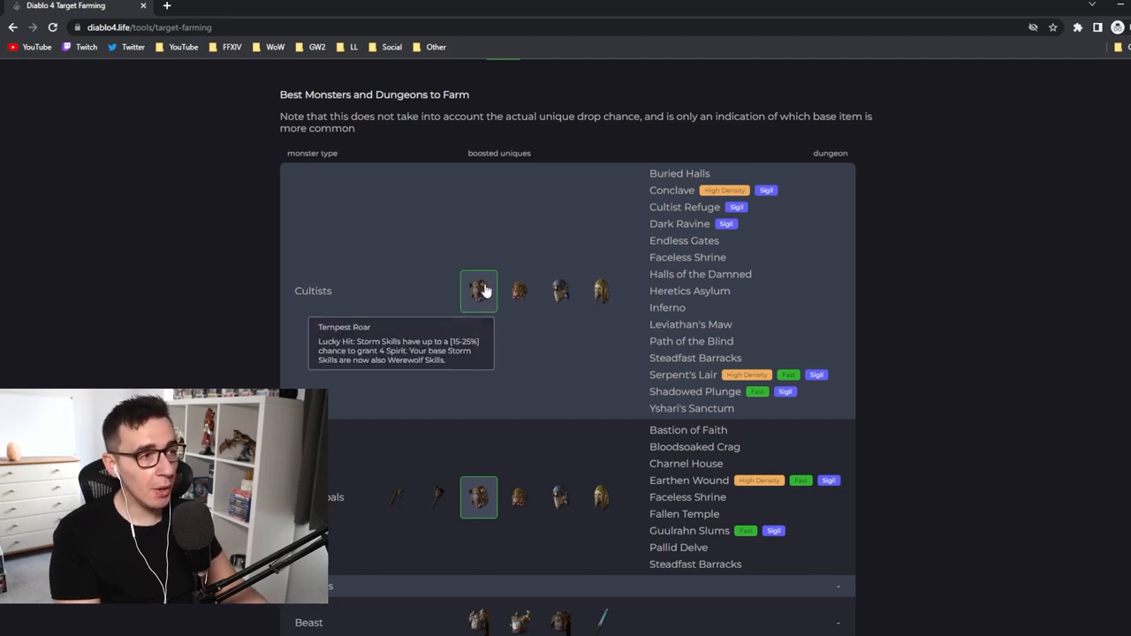
{"action": "mouse_move", "coordinate": [519, 291]}
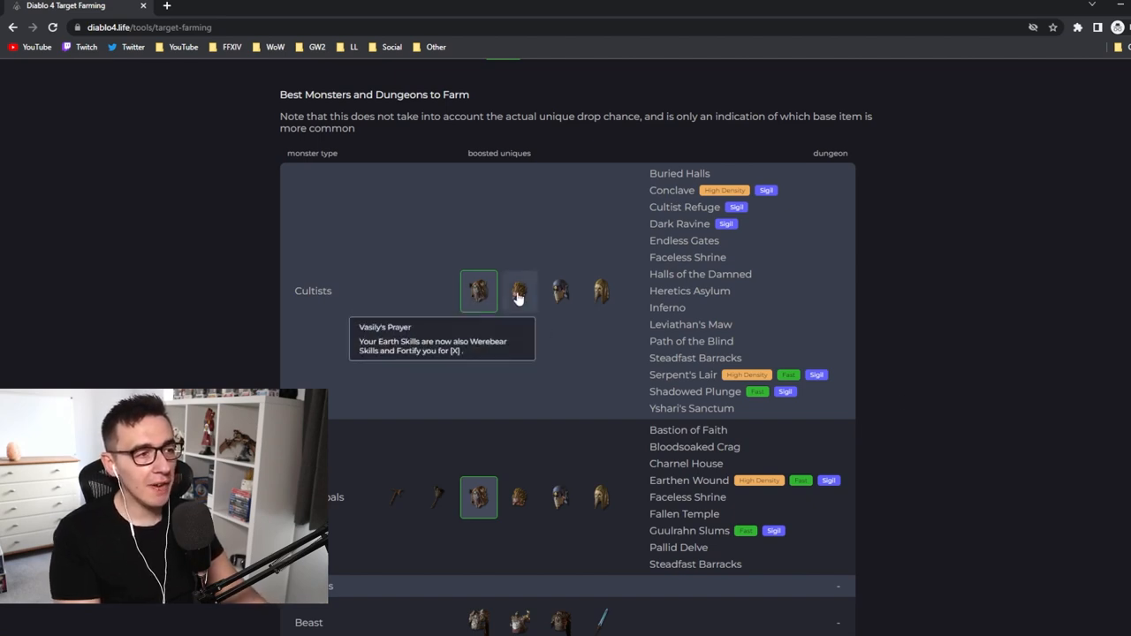
{"action": "mouse_move", "coordinate": [906, 310]}
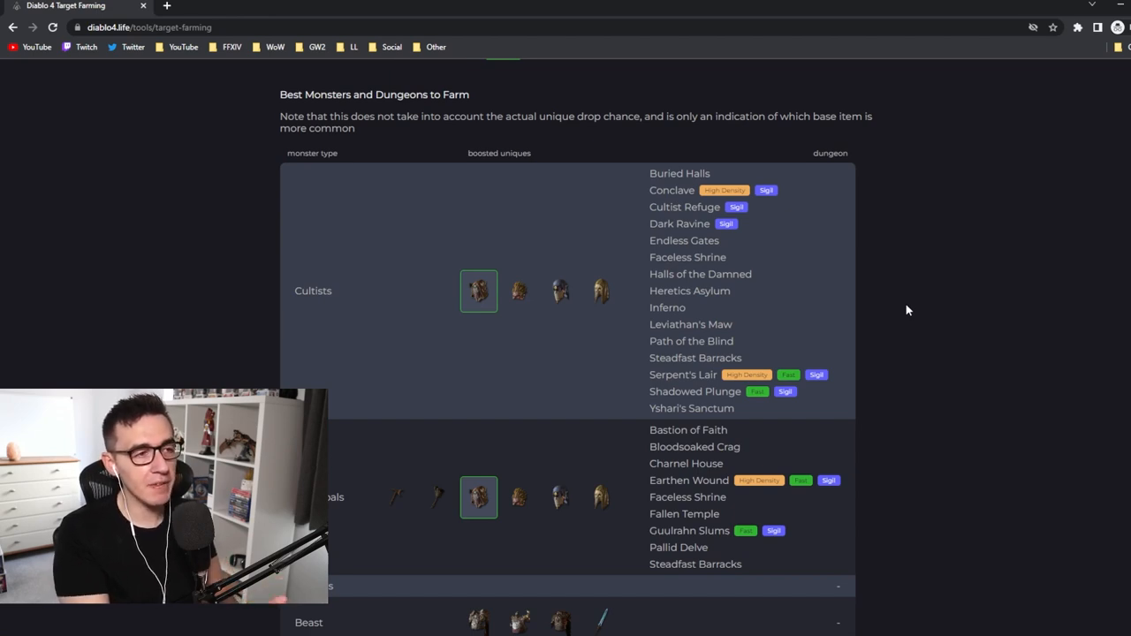
{"action": "mouse_move", "coordinate": [755, 355]}
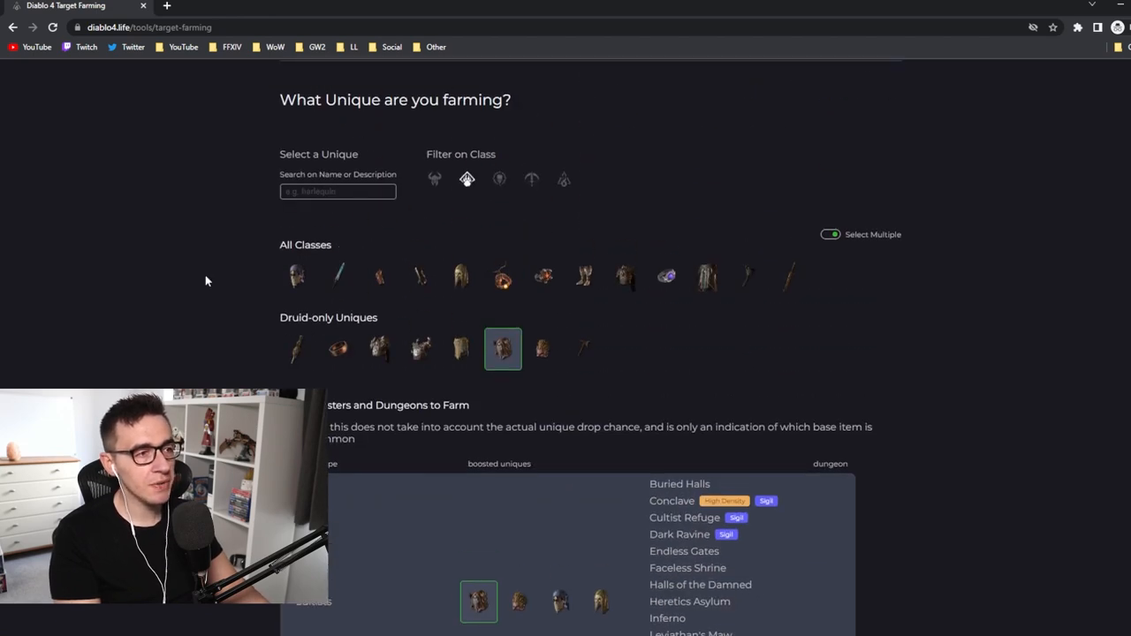
{"action": "mouse_move", "coordinate": [297, 348]}
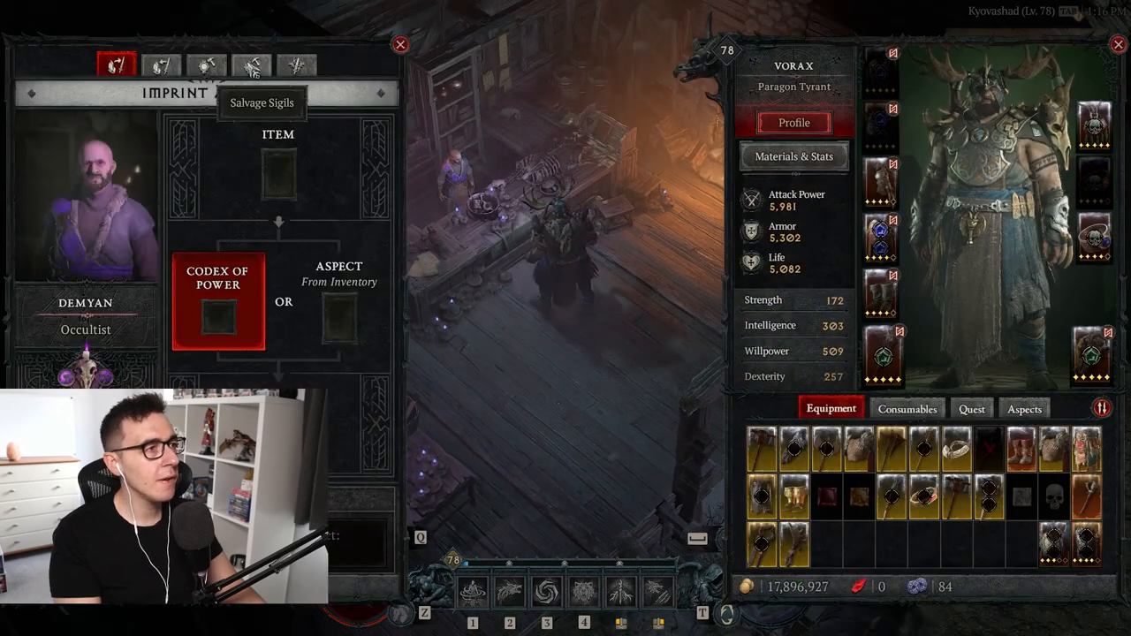
Step: Craft five Tier 26–30 sigils from the Occultist's Craft Sigils tab for 80,000 gold
{"action": "left_click", "coordinate": [252, 65]}
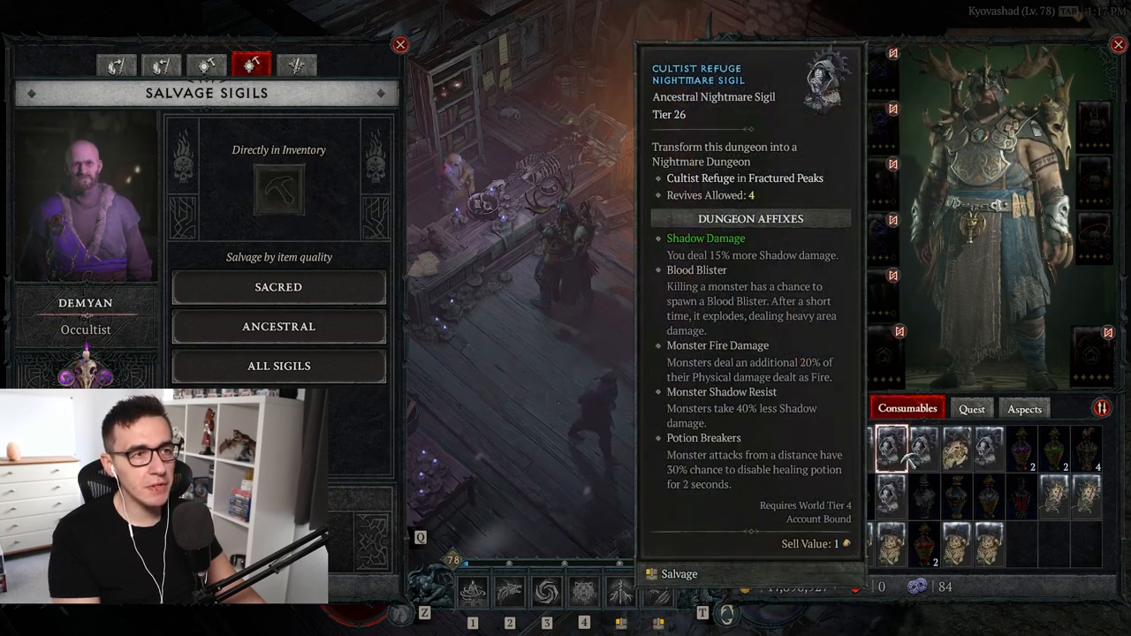
{"action": "left_click", "coordinate": [206, 65]}
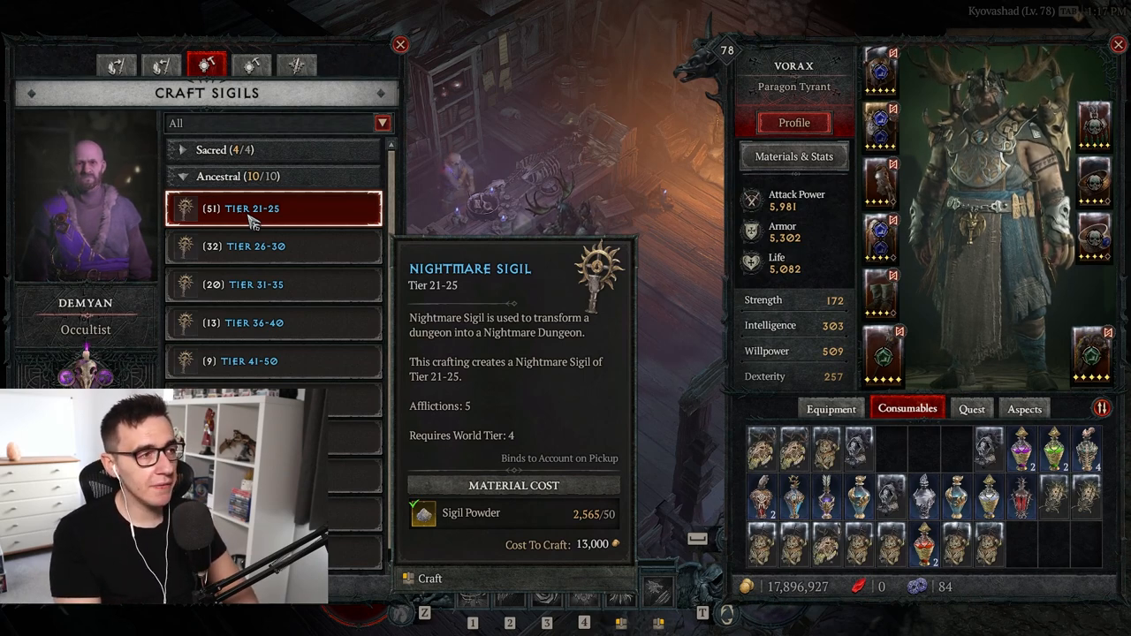
{"action": "left_click", "coordinate": [256, 247]}
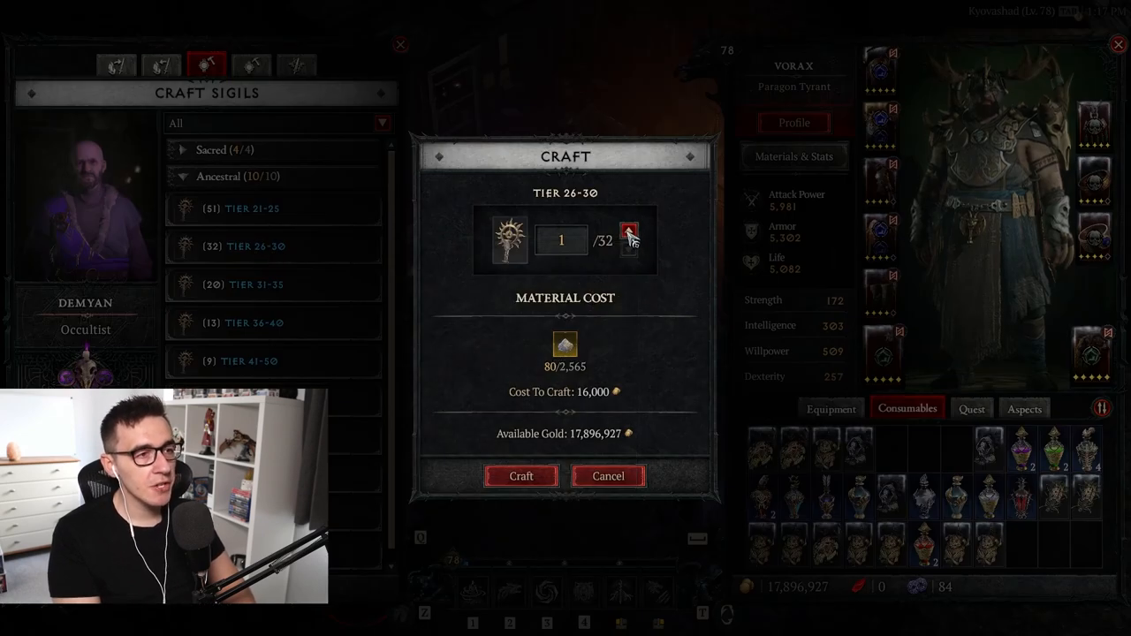
{"action": "left_click", "coordinate": [628, 231]}
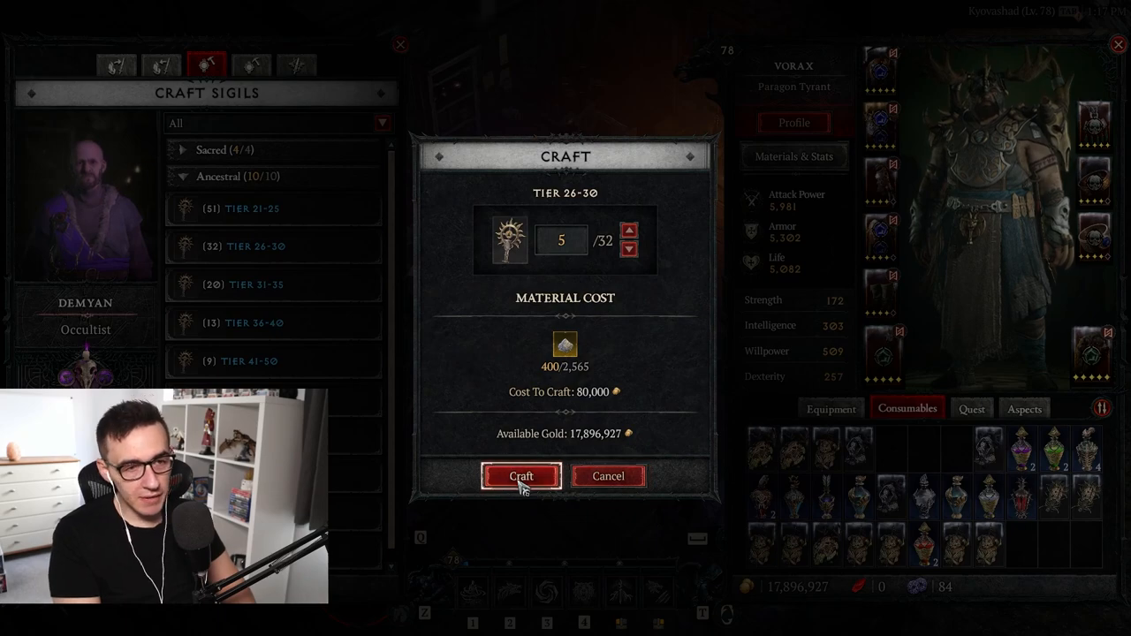
{"action": "left_click", "coordinate": [521, 476]}
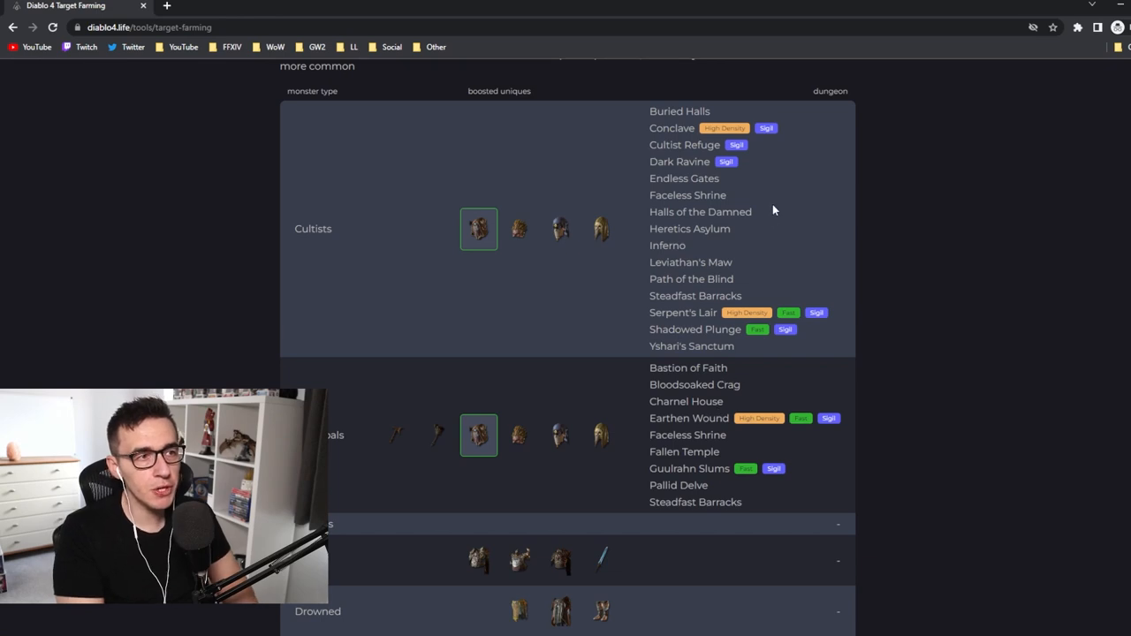
Step: Highlight 'Earthen' in the Earthen Wound Cannibals dungeon entry
{"action": "double_click", "coordinate": [672, 128]}
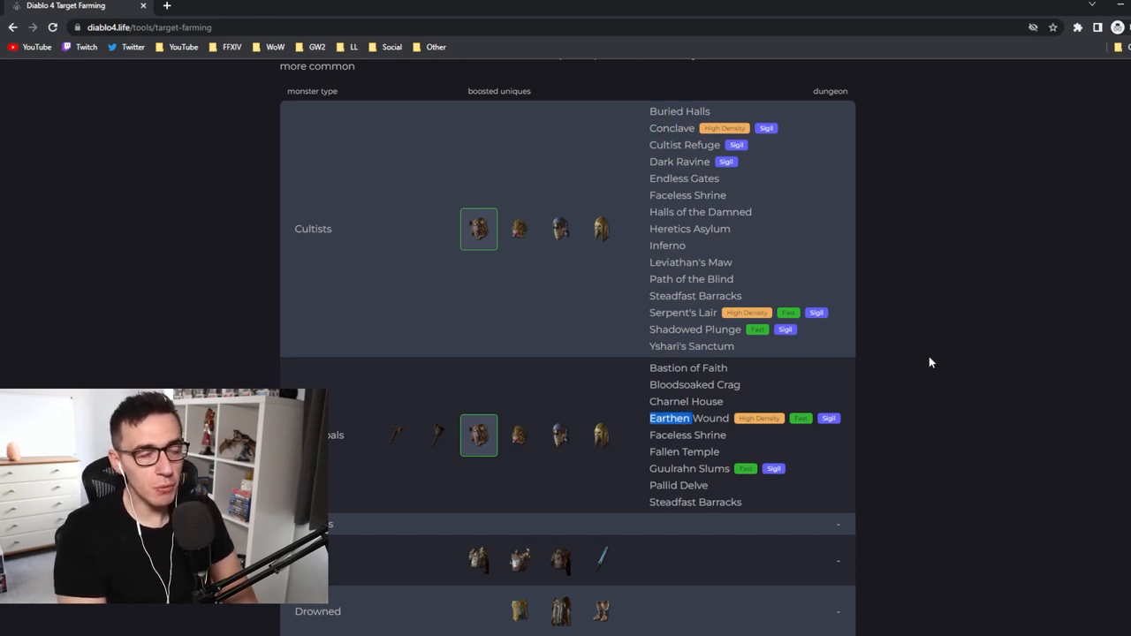
{"action": "mouse_move", "coordinate": [561, 230]}
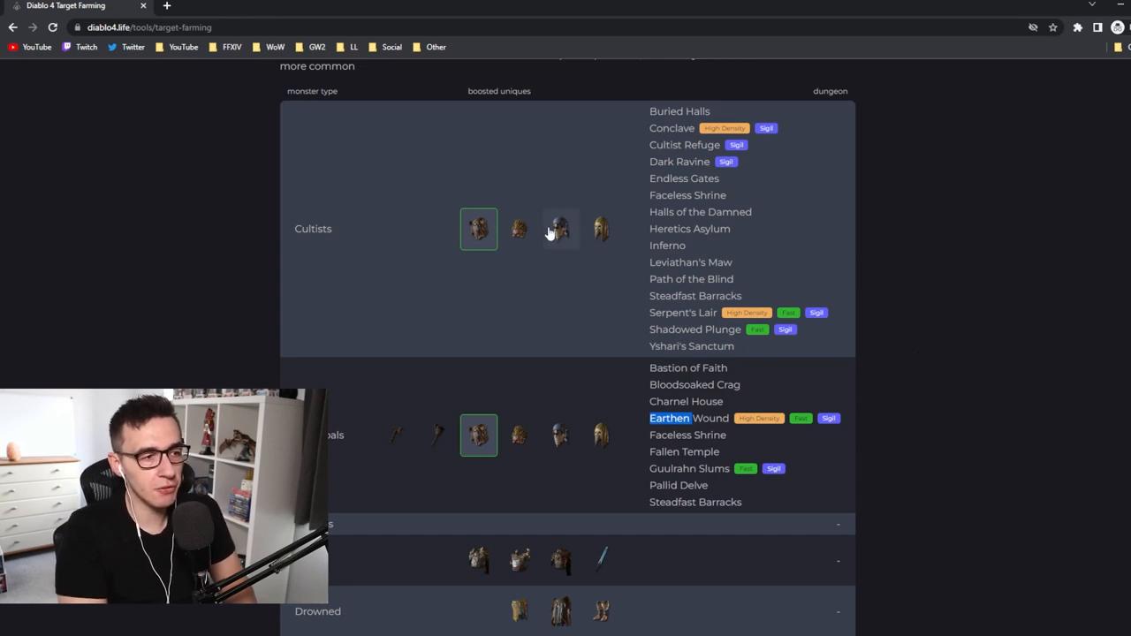
{"action": "mouse_move", "coordinate": [803, 263]}
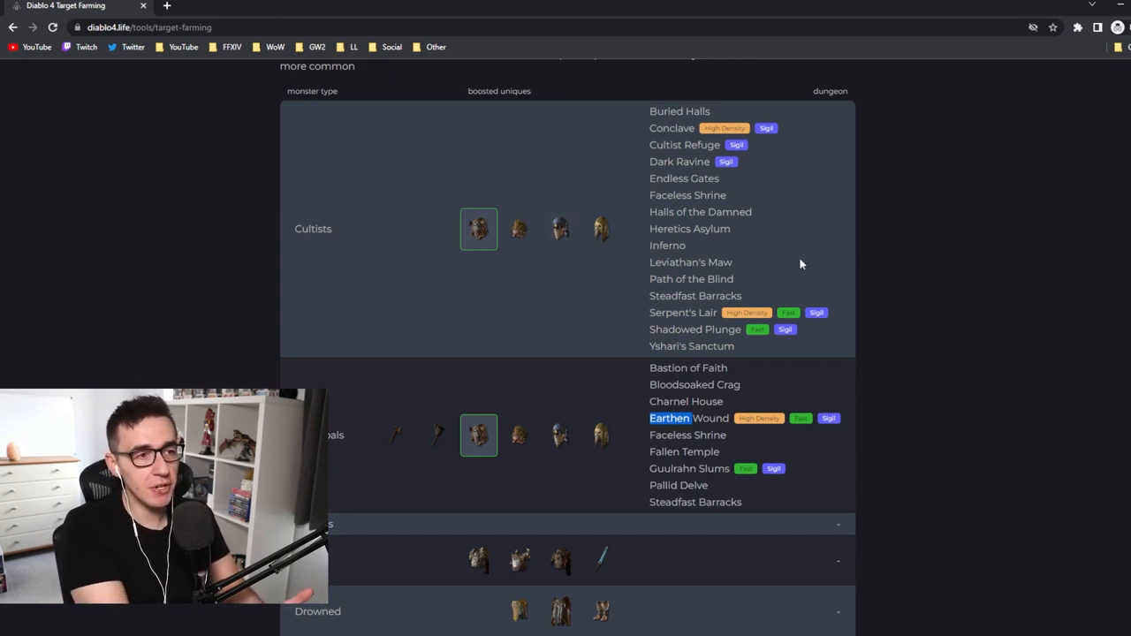